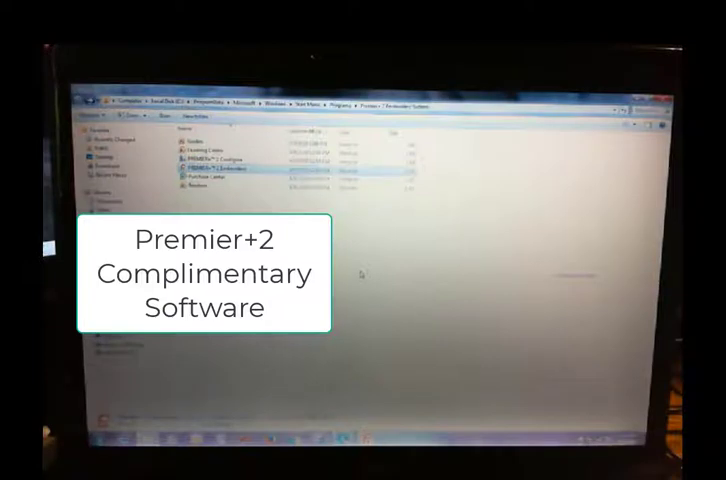
Step: Position the blue butterflies in the hoop, the flipped one stacked below the upright one
{"action": "double_click", "coordinate": [212, 160]}
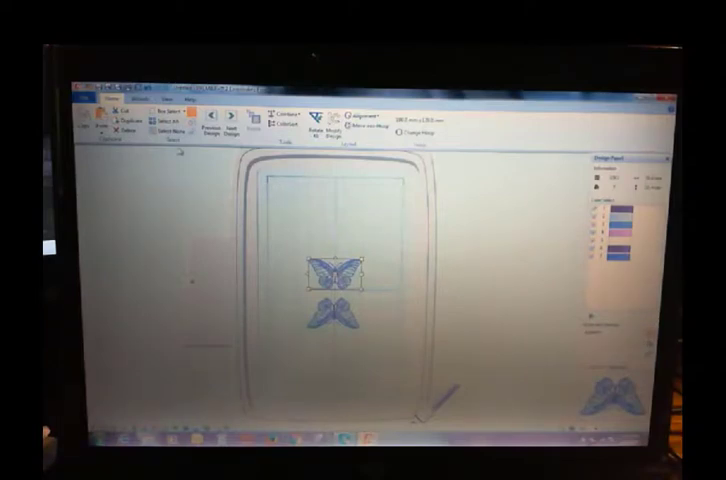
{"action": "mouse_move", "coordinate": [162, 118]}
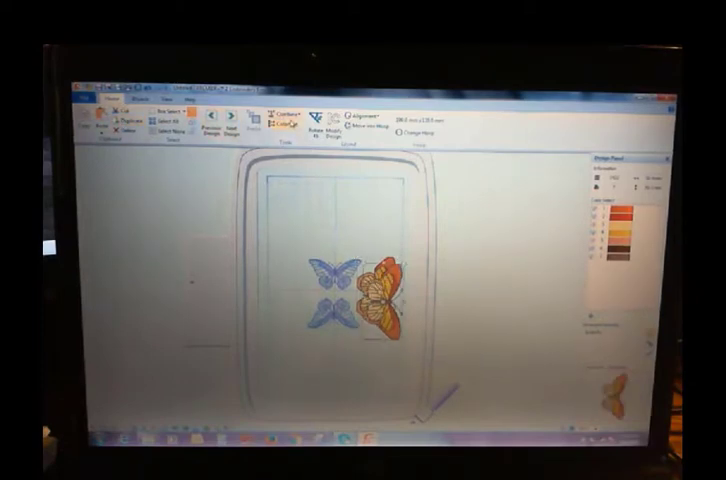
{"action": "left_click", "coordinate": [321, 120]}
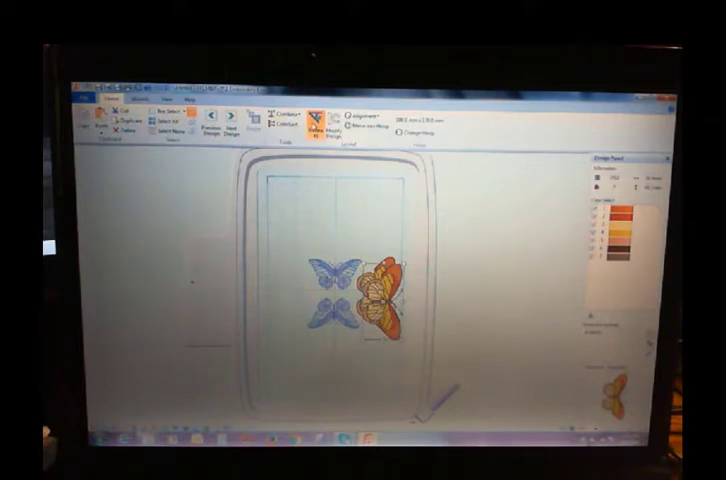